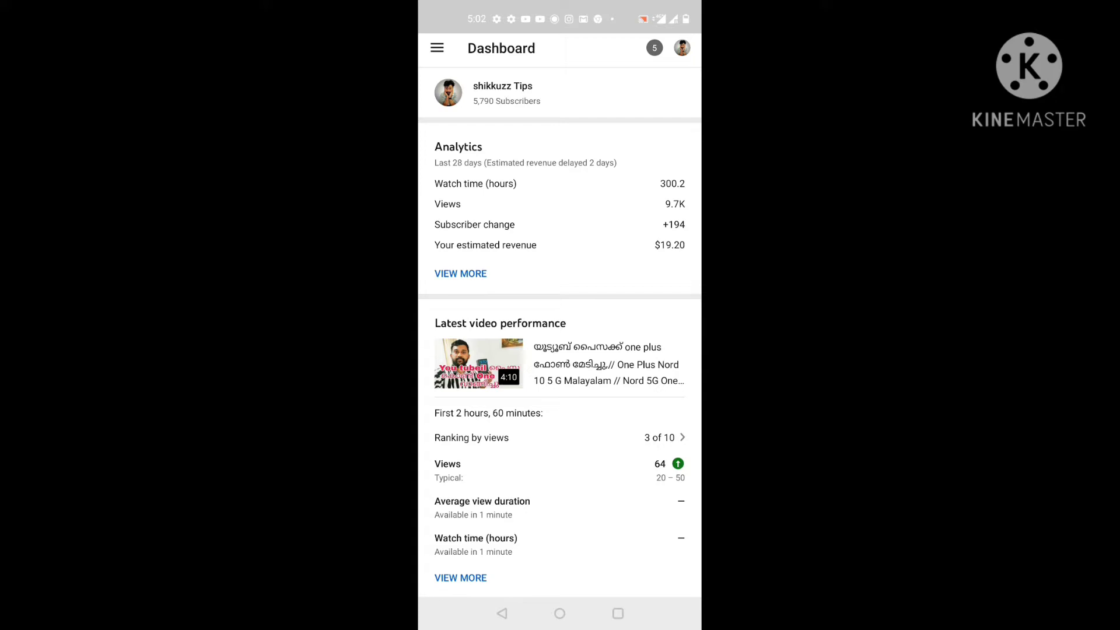
Open channel analytics and the detailed Views chart: 9,698 views, up 3,576 (+58%) over 28 days
click(460, 273)
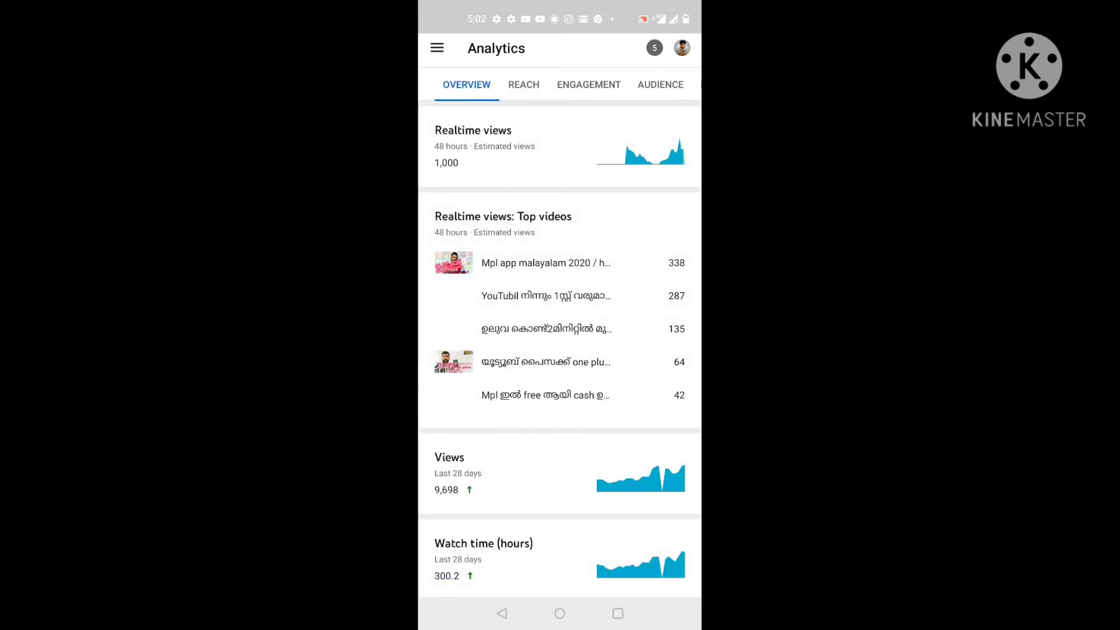
click(559, 474)
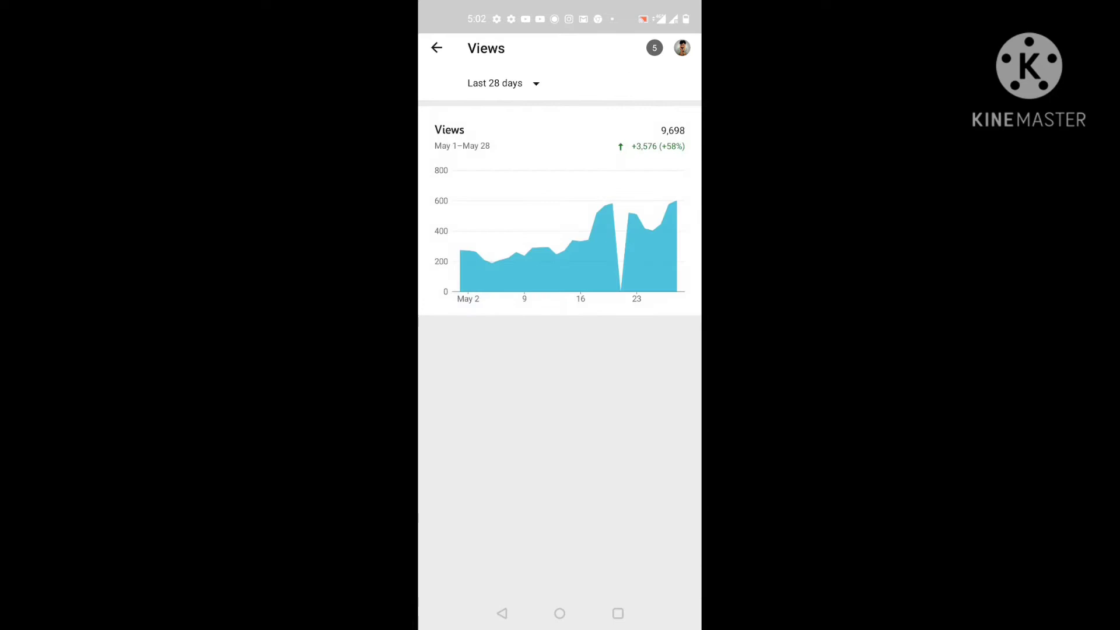
click(502, 83)
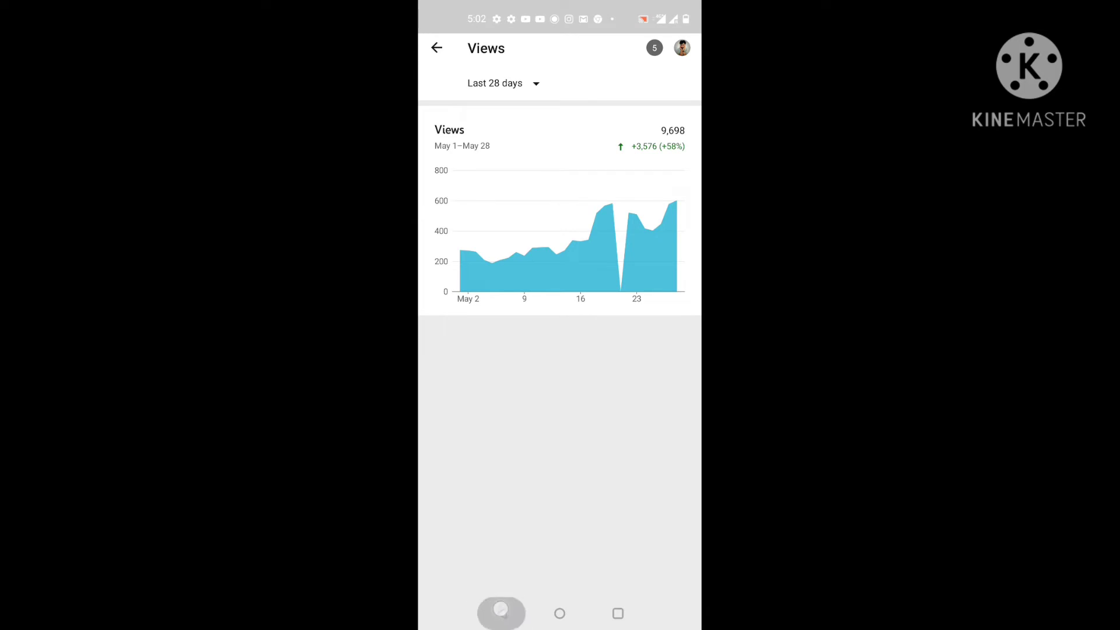
Return to the Dashboard, browse down to Comments, then open the YouTube app's account menu
click(436, 48)
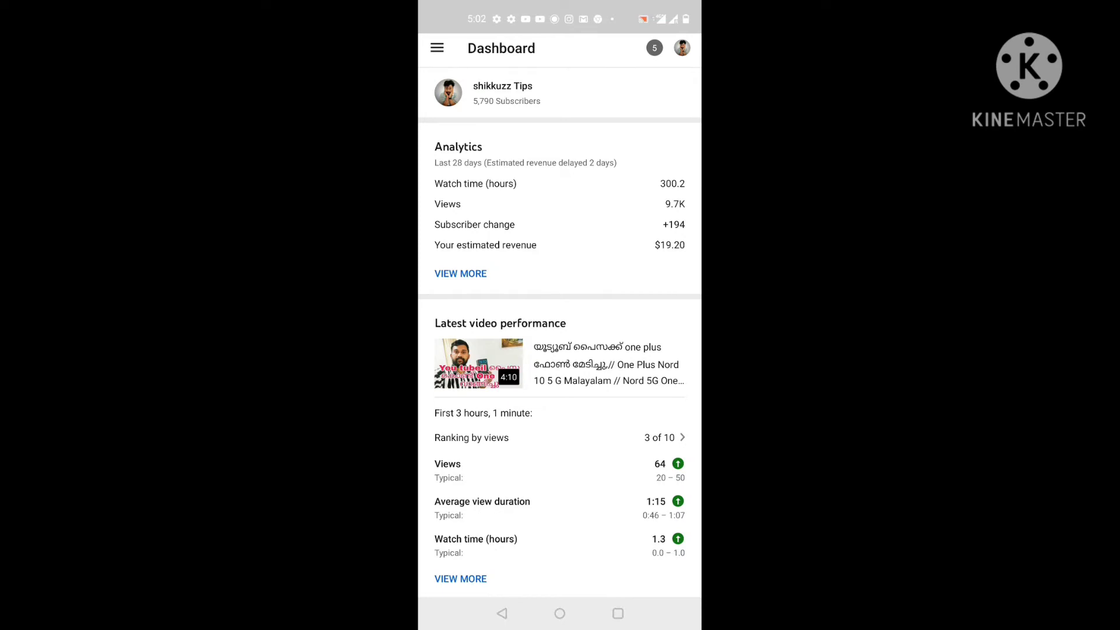
scroll(down, 3)
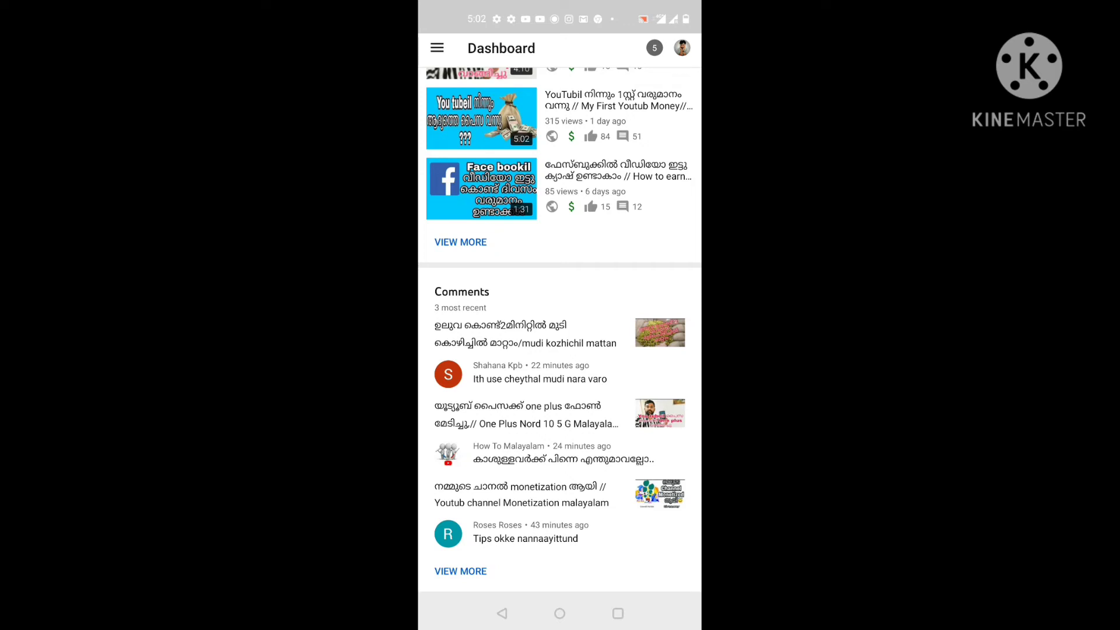
scroll(up, 3)
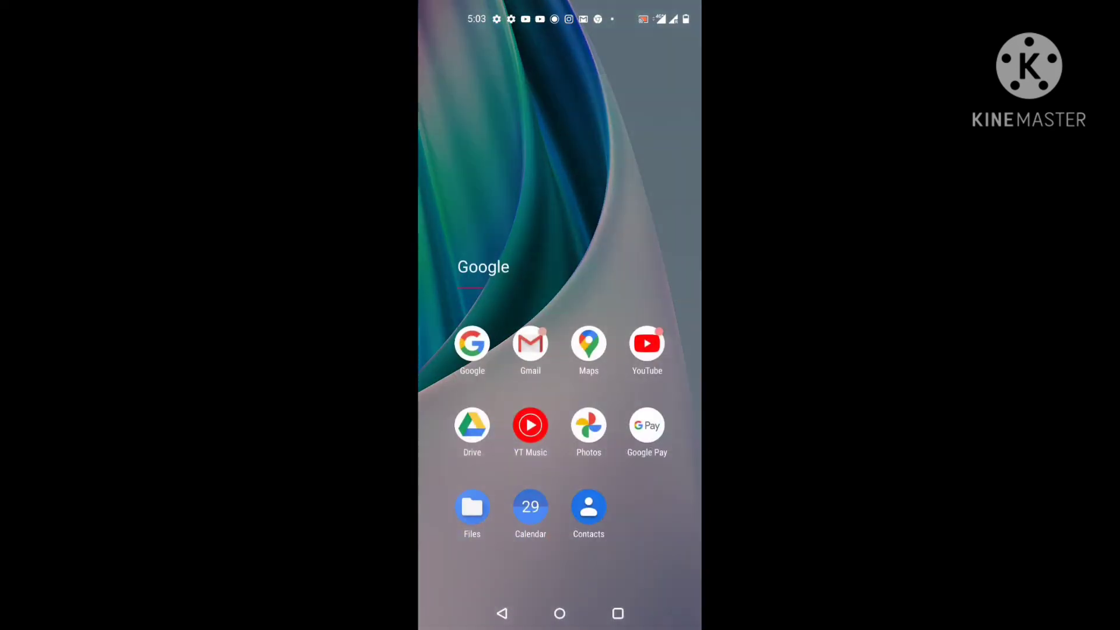
click(645, 343)
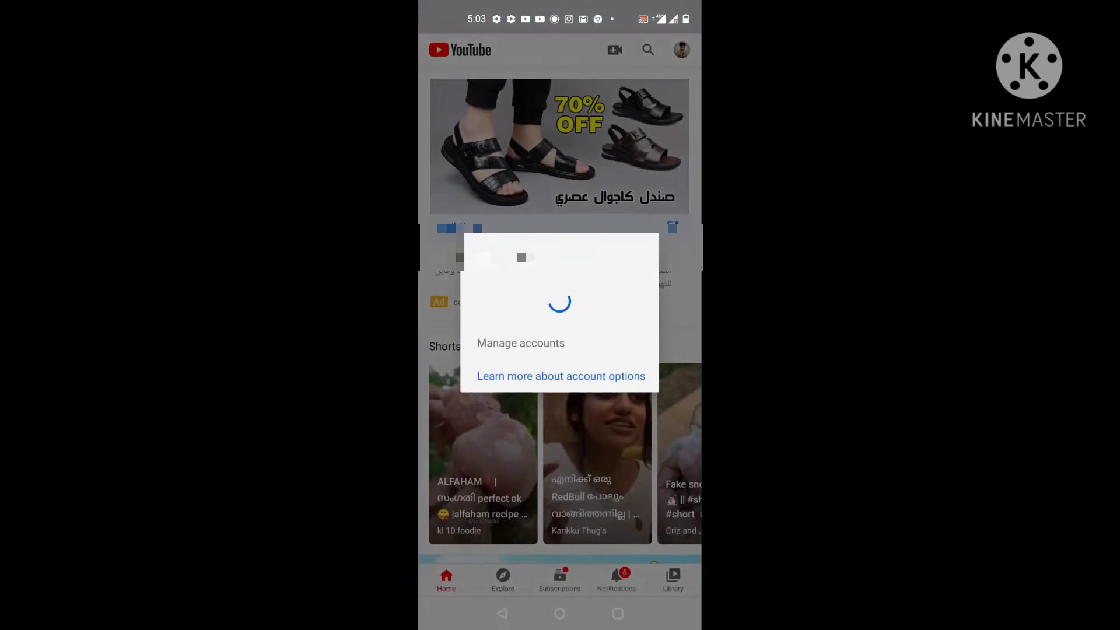